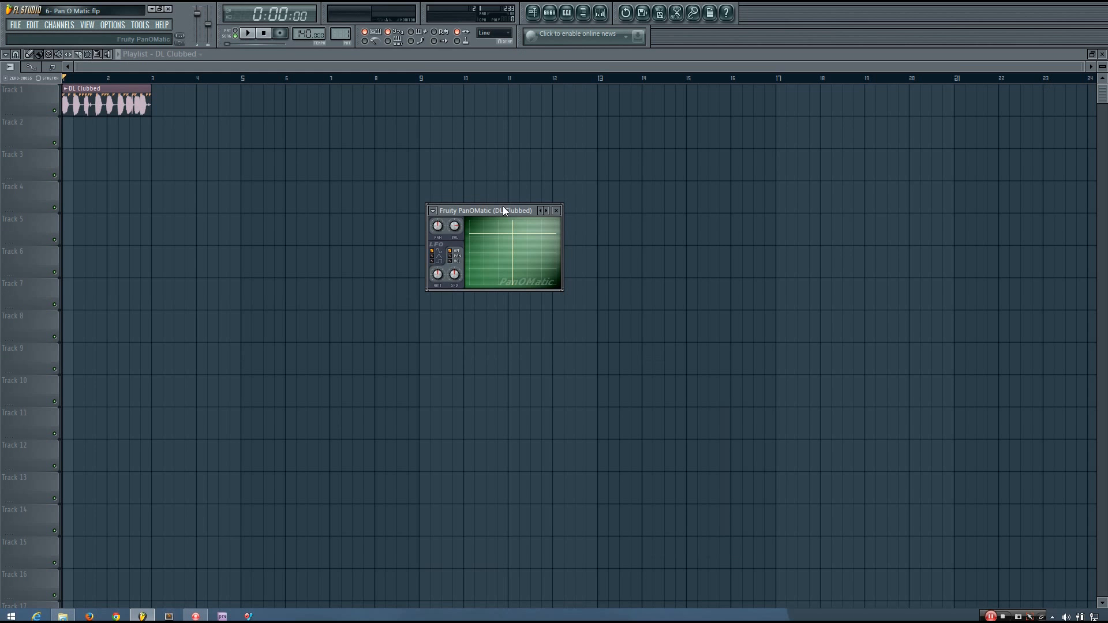
Reposition the Fruity PanOMatic window and briefly audition the DL Clubbed loop
{"action": "left_click_drag", "start_coordinate": [484, 210], "coordinate": [483, 218]}
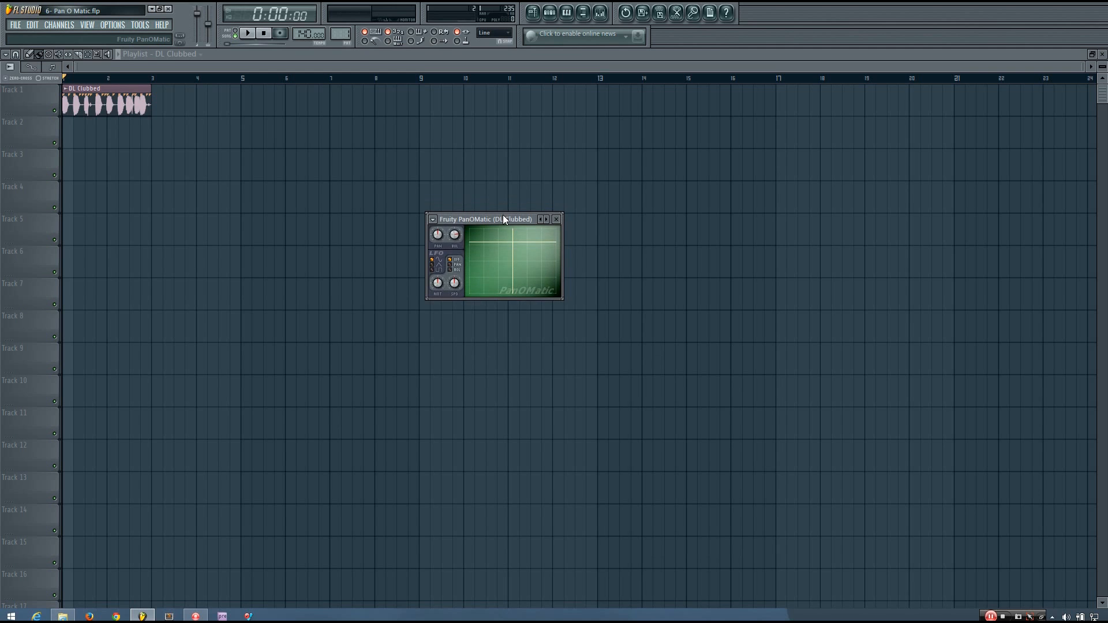
{"action": "left_click_drag", "start_coordinate": [485, 219], "coordinate": [485, 233]}
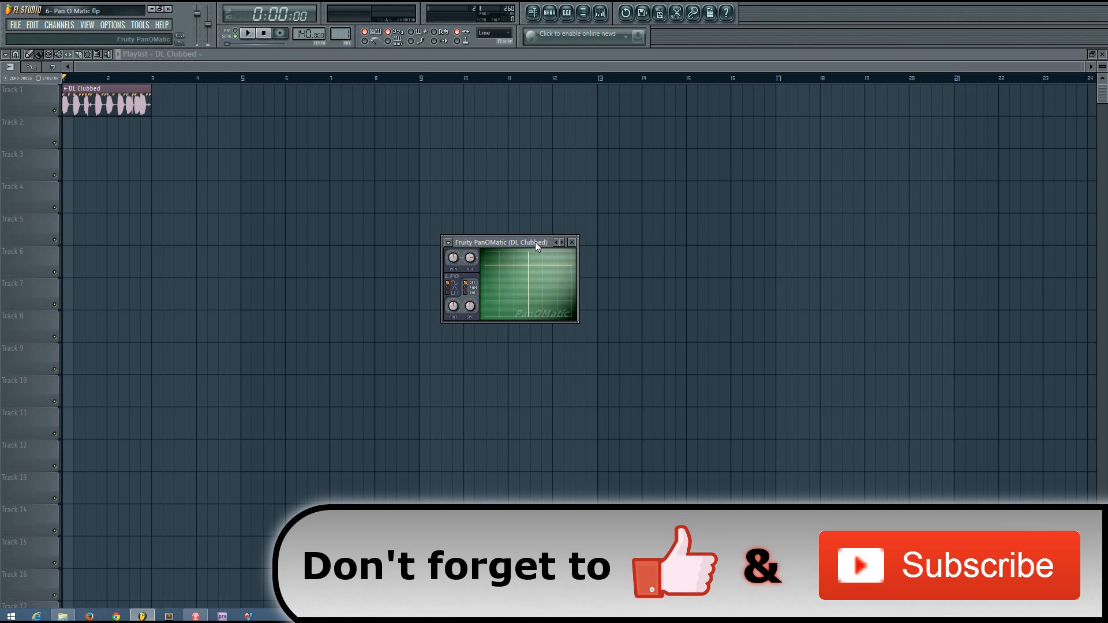
{"action": "left_click_drag", "start_coordinate": [522, 242], "coordinate": [514, 259]}
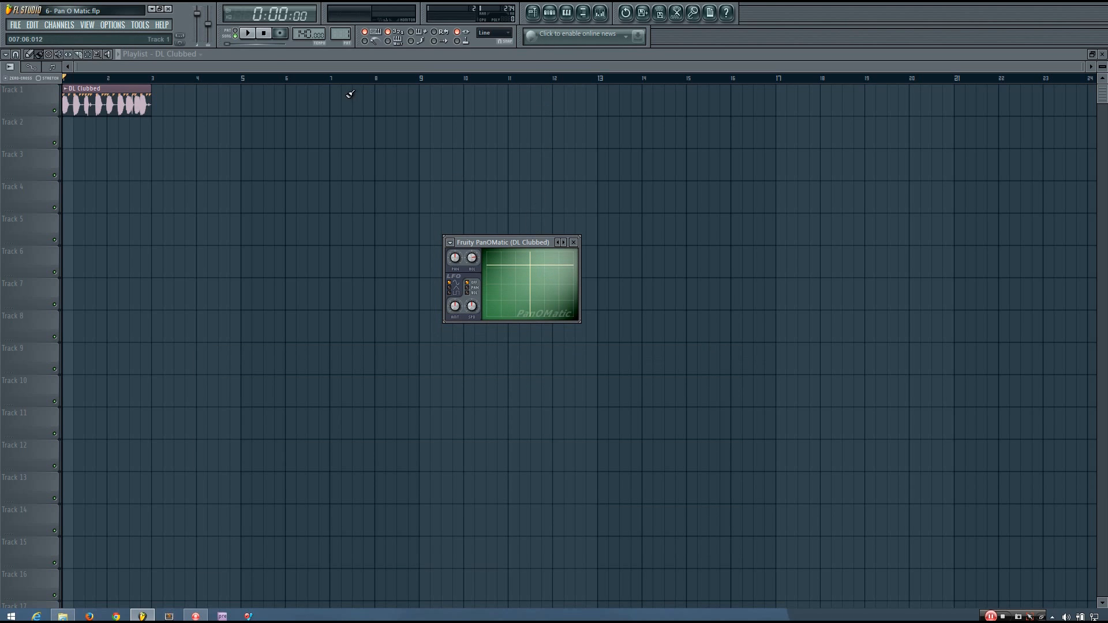
{"action": "left_click", "coordinate": [247, 33]}
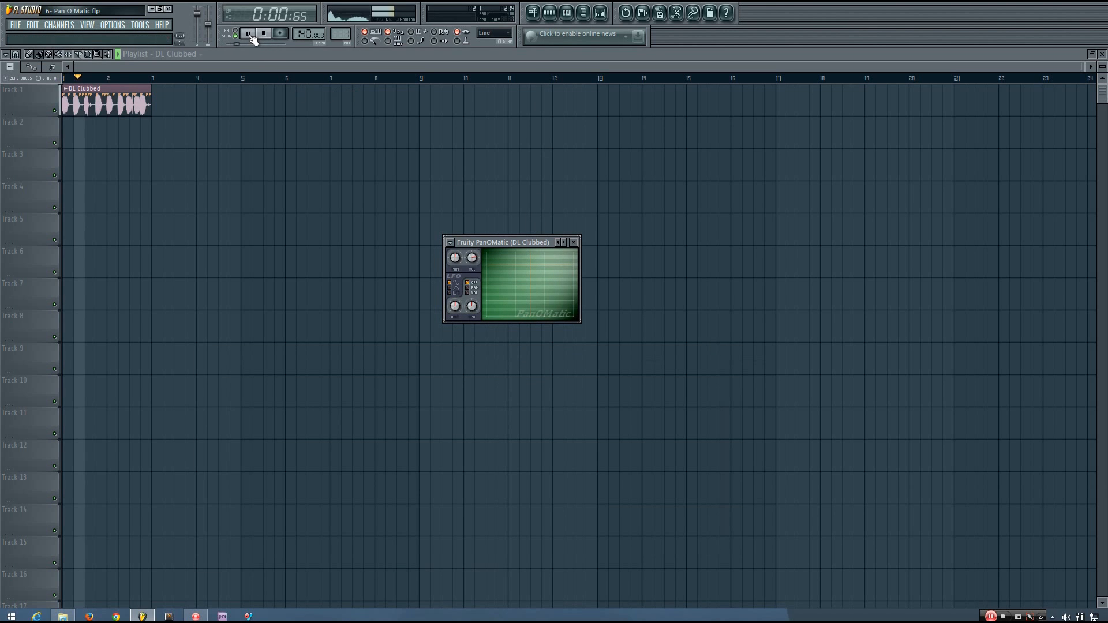
{"action": "left_click", "coordinate": [248, 33]}
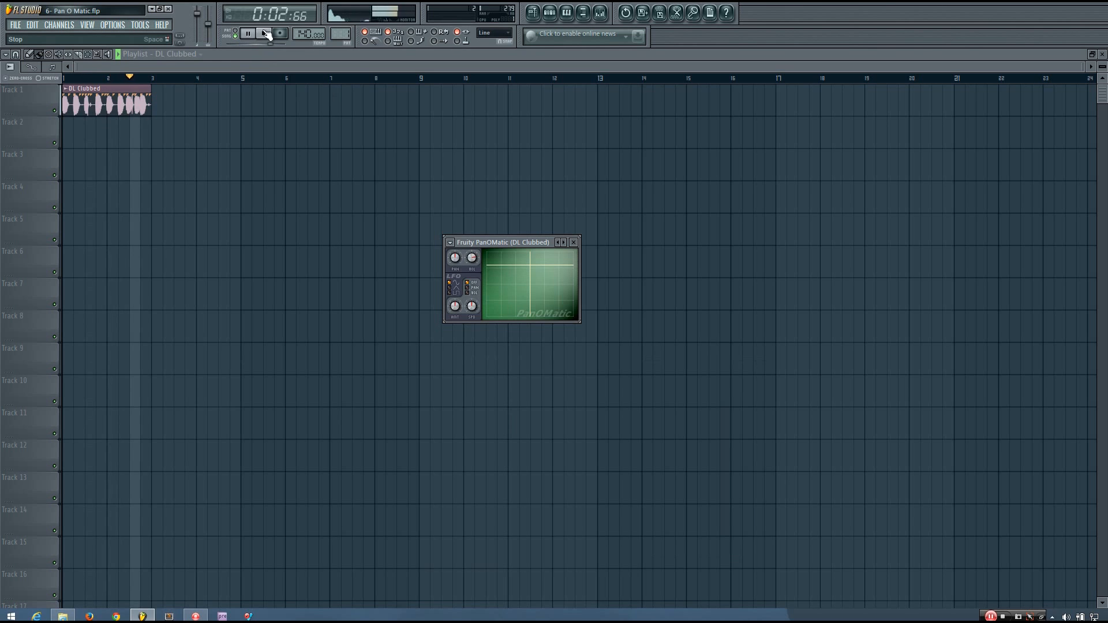
{"action": "left_click", "coordinate": [263, 33]}
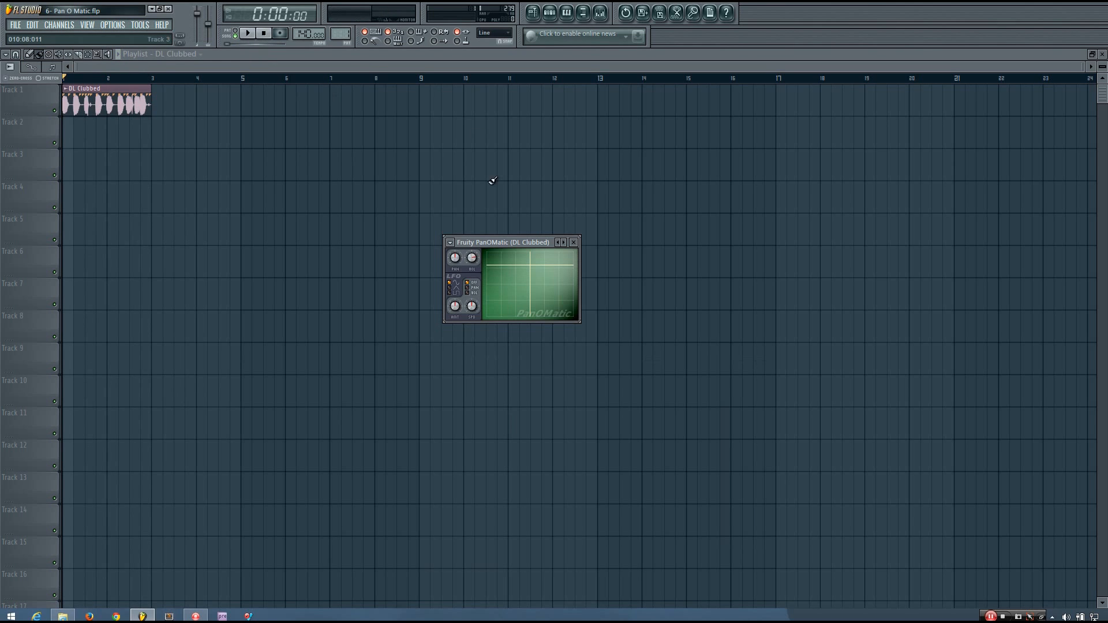
{"action": "left_click_drag", "start_coordinate": [503, 241], "coordinate": [524, 218]}
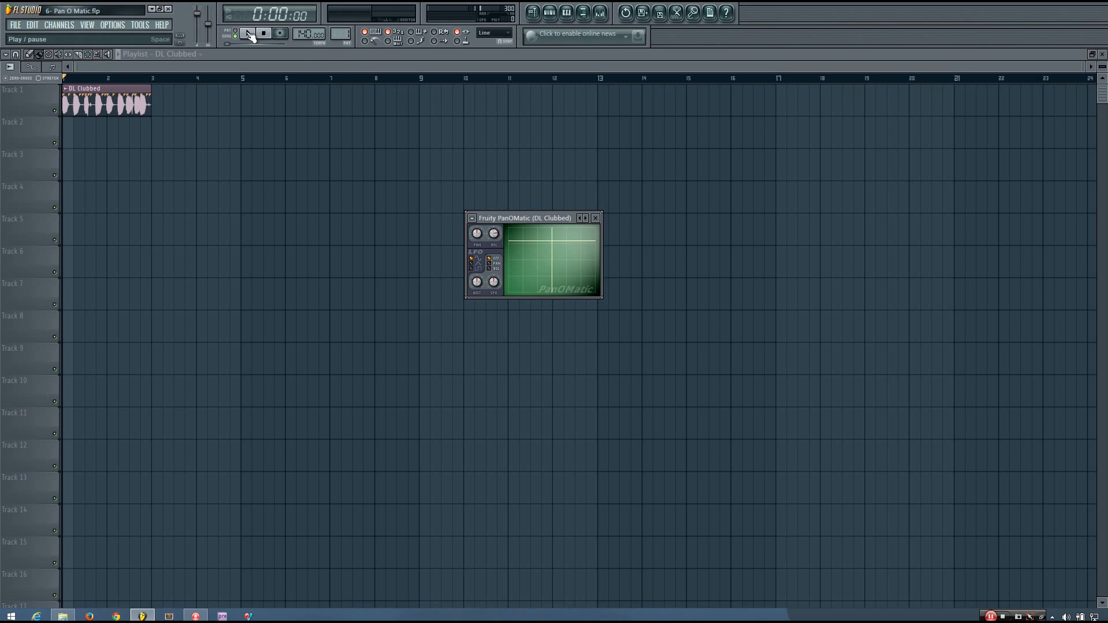
Resume loop playback and begin turning the PanOMatic Pan knob
{"action": "left_click", "coordinate": [248, 34]}
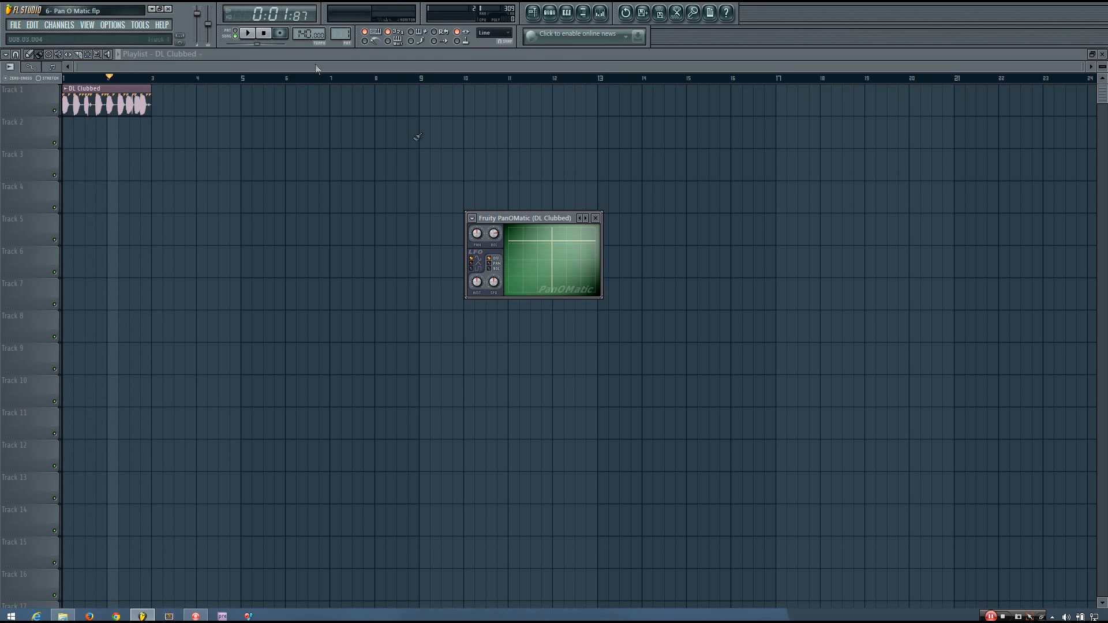
{"action": "mouse_move", "coordinate": [552, 262]}
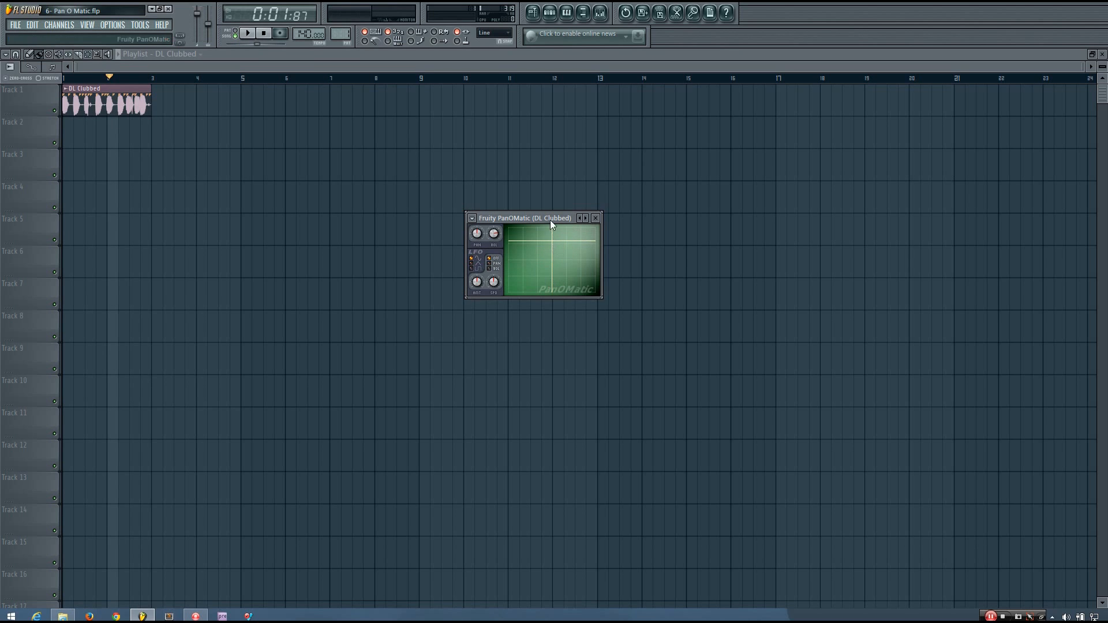
{"action": "mouse_move", "coordinate": [526, 247]}
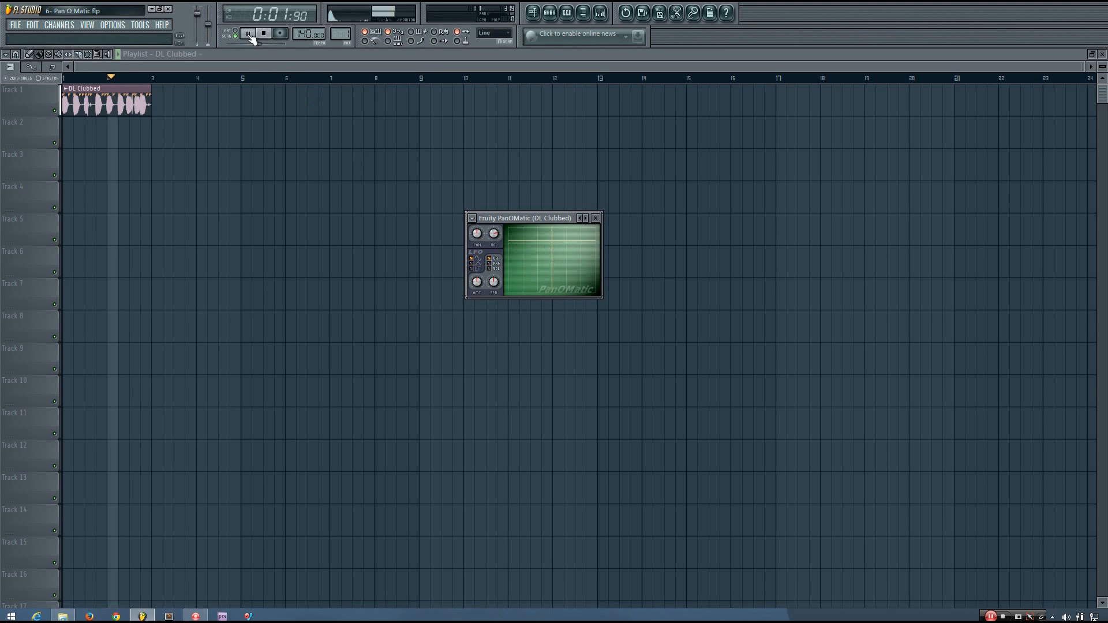
{"action": "left_click", "coordinate": [247, 34]}
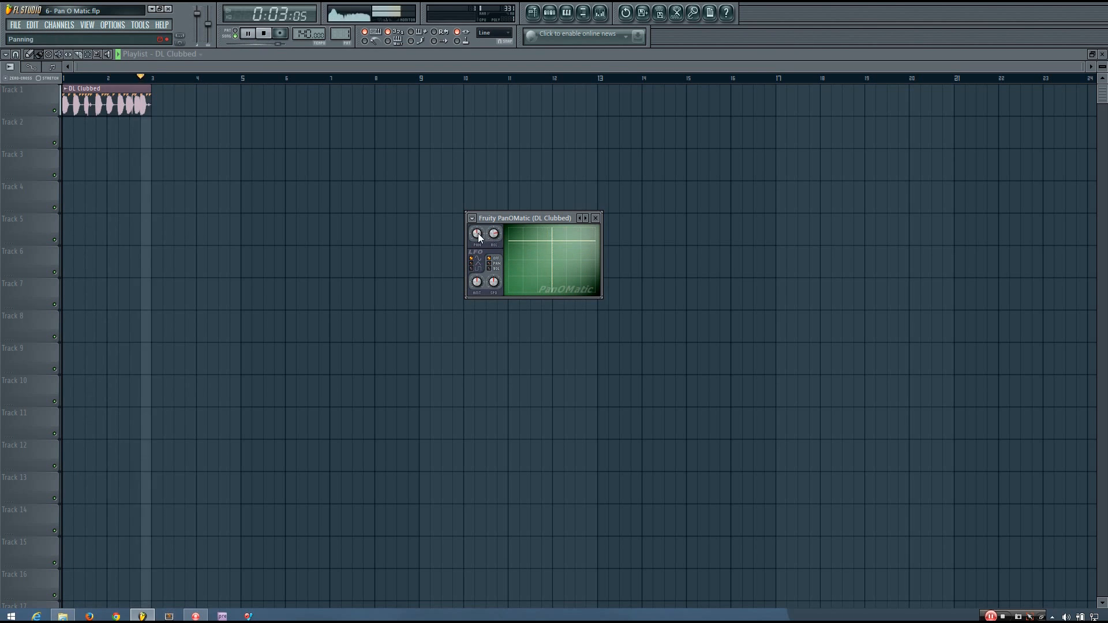
{"action": "left_click", "coordinate": [263, 33]}
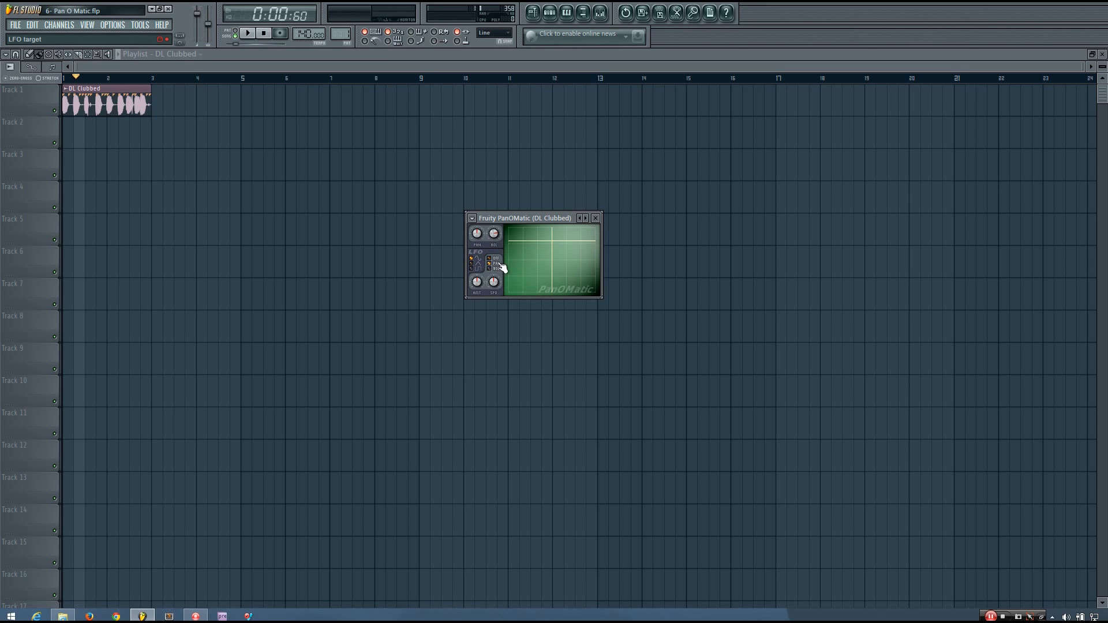
Switch the PanOMatic LFO target so it modulates a different parameter
{"action": "left_click", "coordinate": [497, 263]}
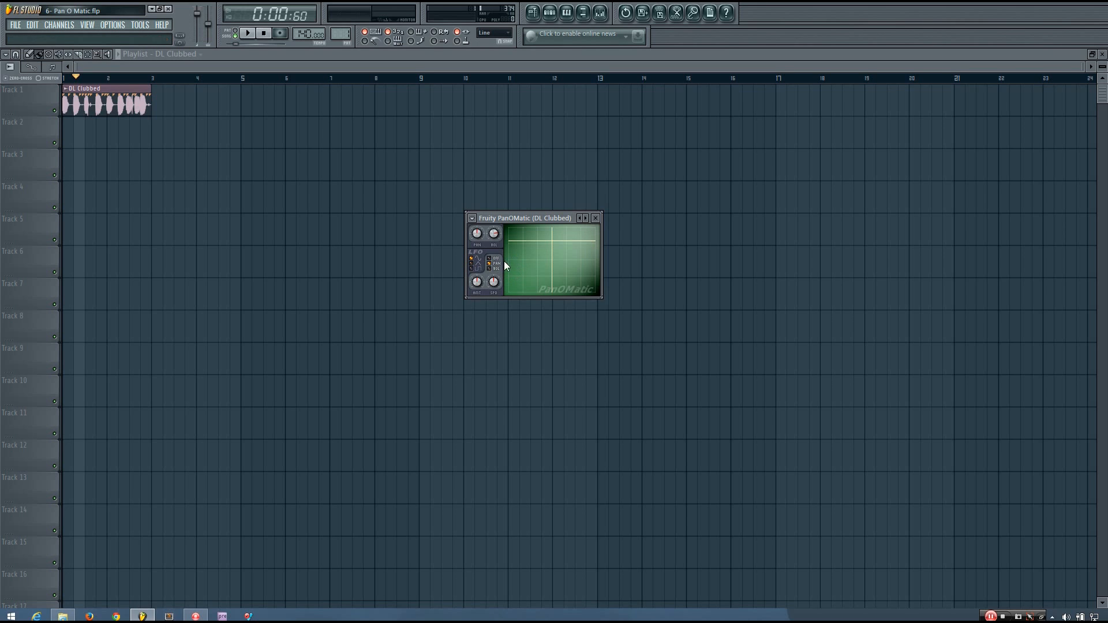
{"action": "mouse_move", "coordinate": [493, 233]}
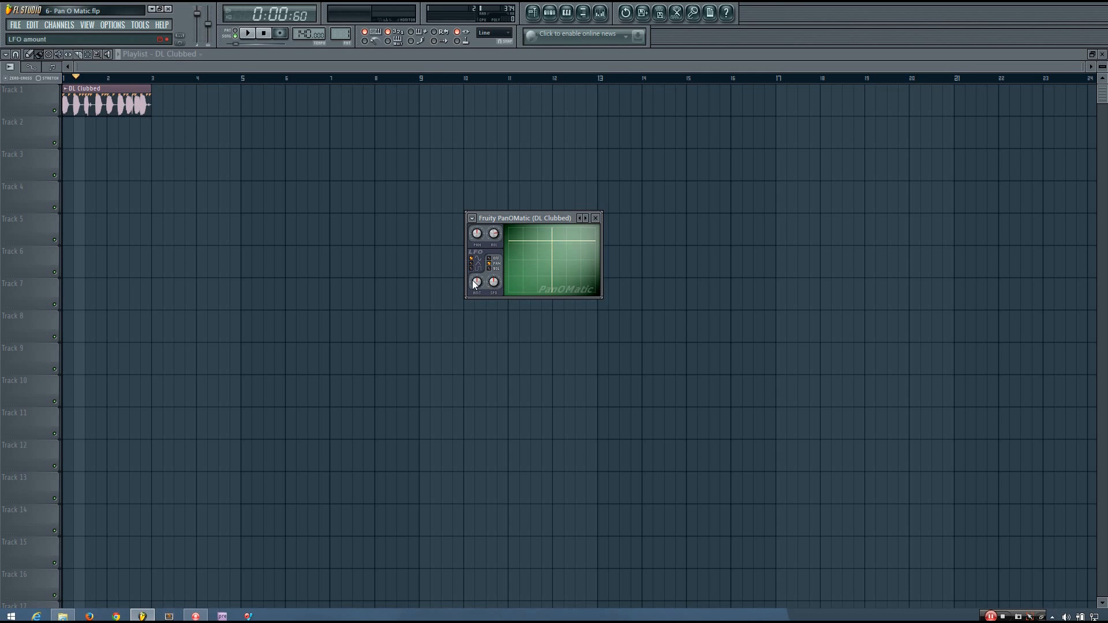
{"action": "mouse_move", "coordinate": [492, 282]}
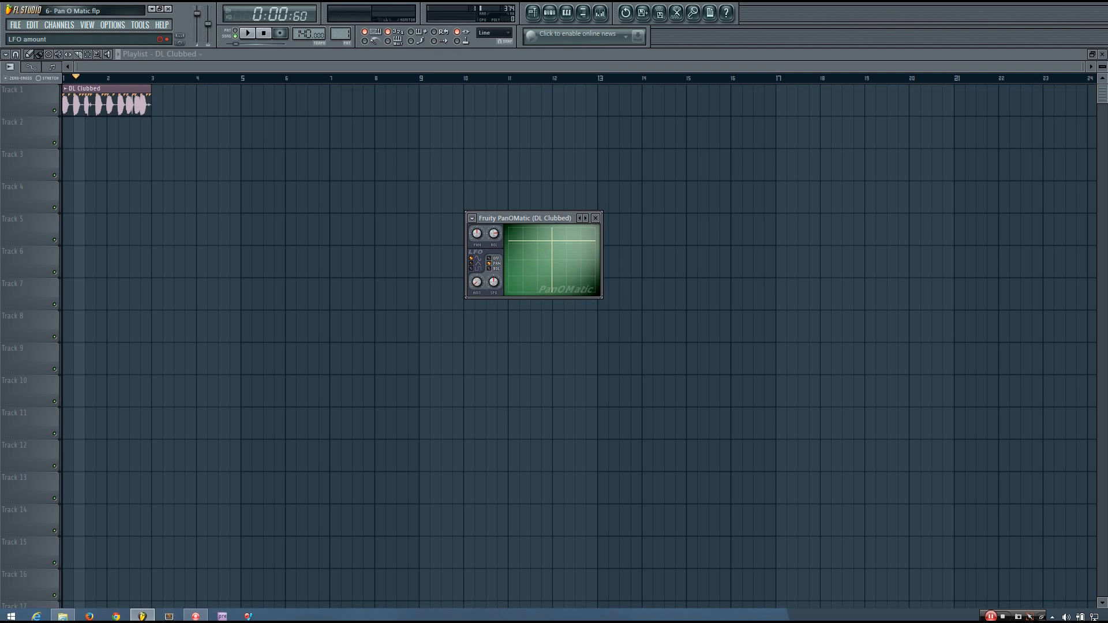
{"action": "mouse_move", "coordinate": [492, 282]}
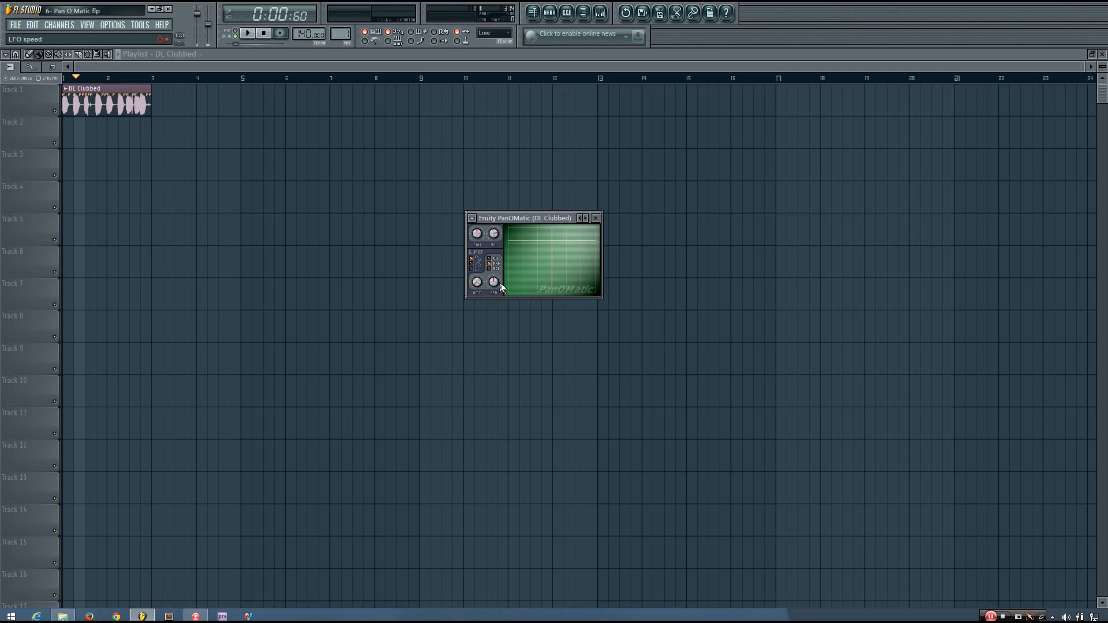
Audition the loop with the new LFO amount, then stop and return to the start
{"action": "left_click", "coordinate": [247, 33]}
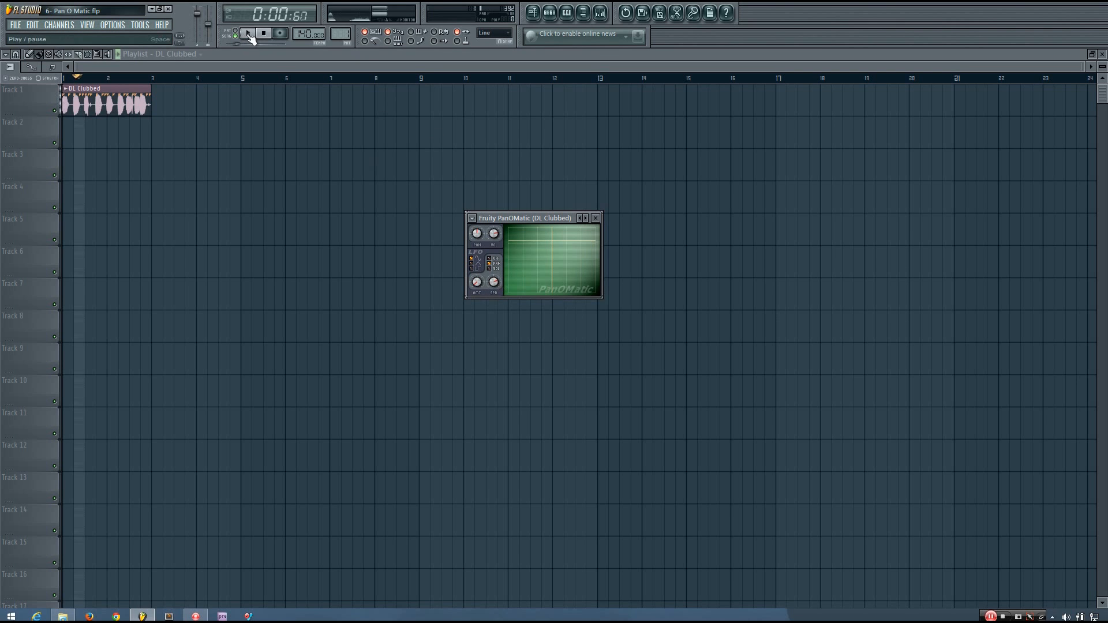
{"action": "left_click", "coordinate": [247, 33]}
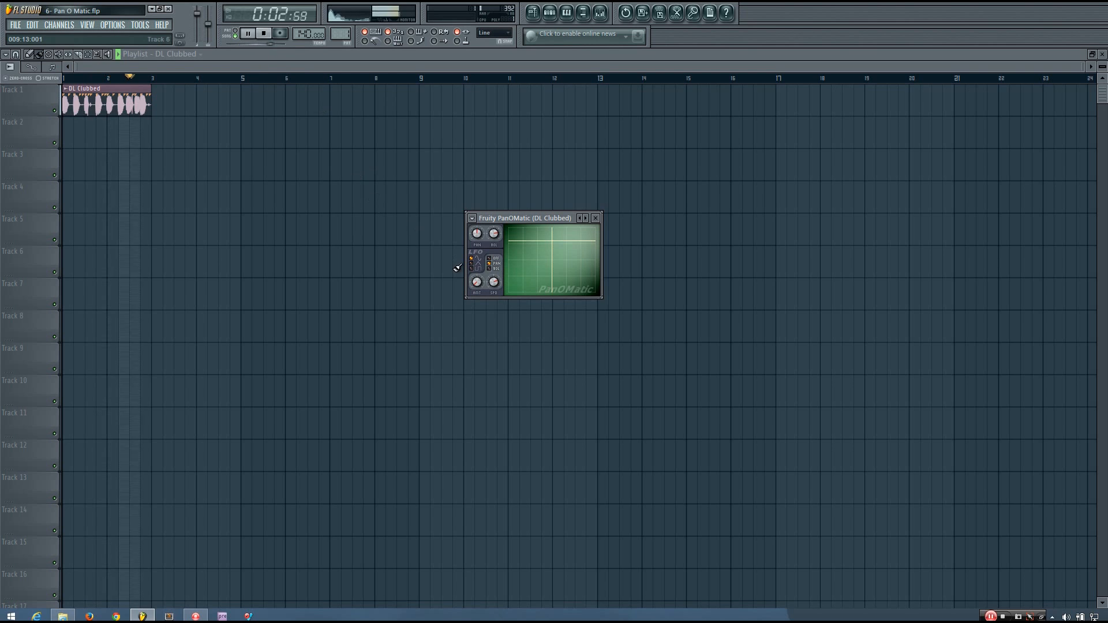
{"action": "left_click", "coordinate": [247, 33]}
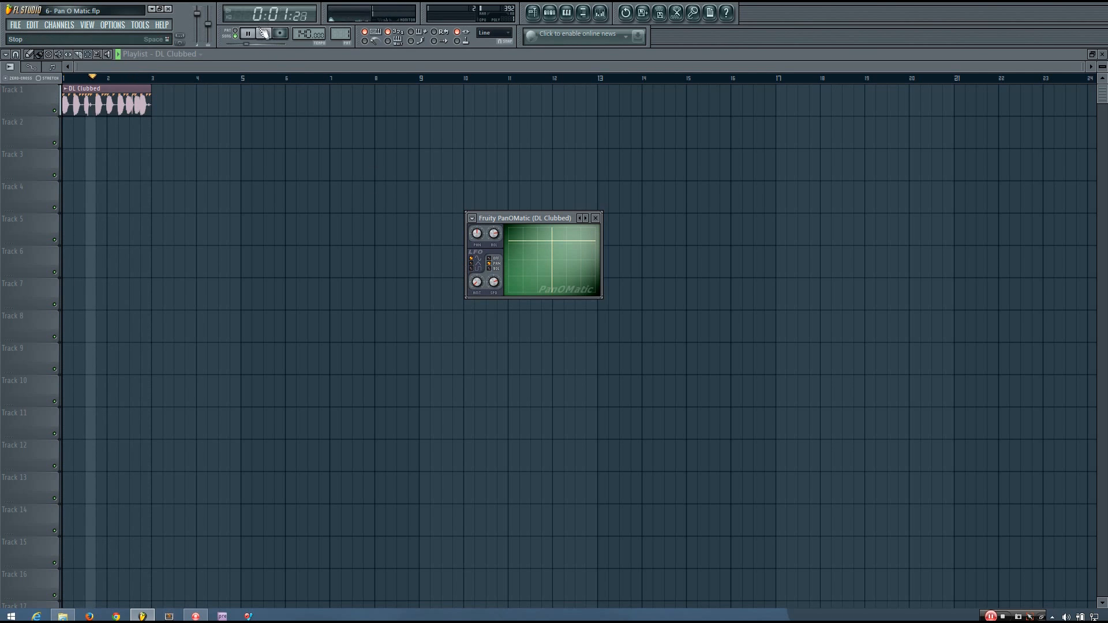
{"action": "left_click", "coordinate": [264, 32]}
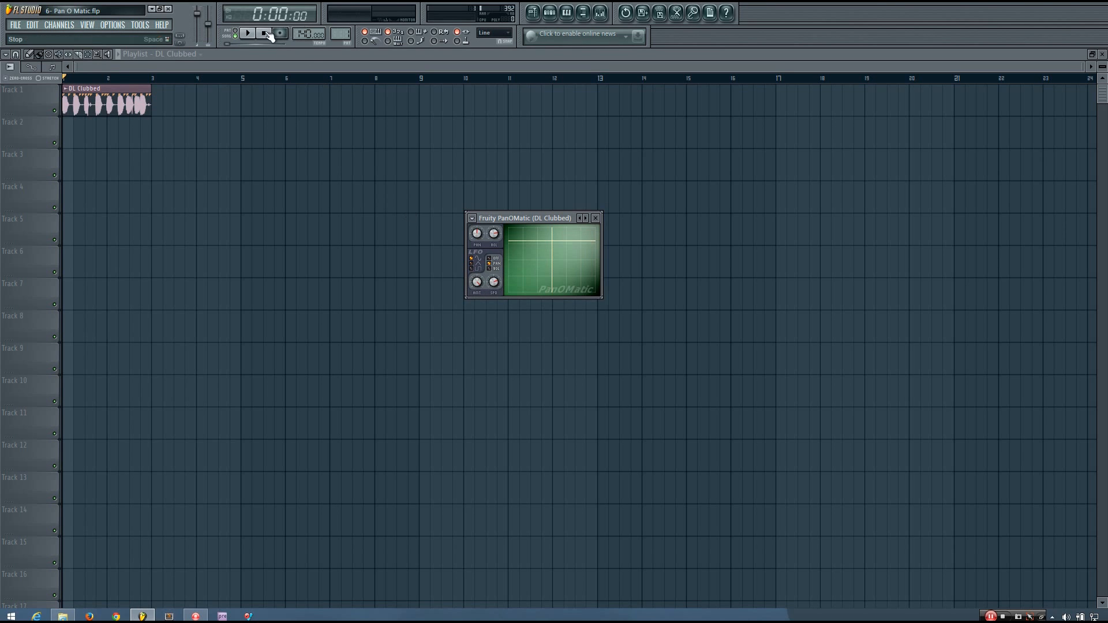
Restart the loop while adjusting the PanOMatic LFO speed
{"action": "left_click", "coordinate": [247, 34]}
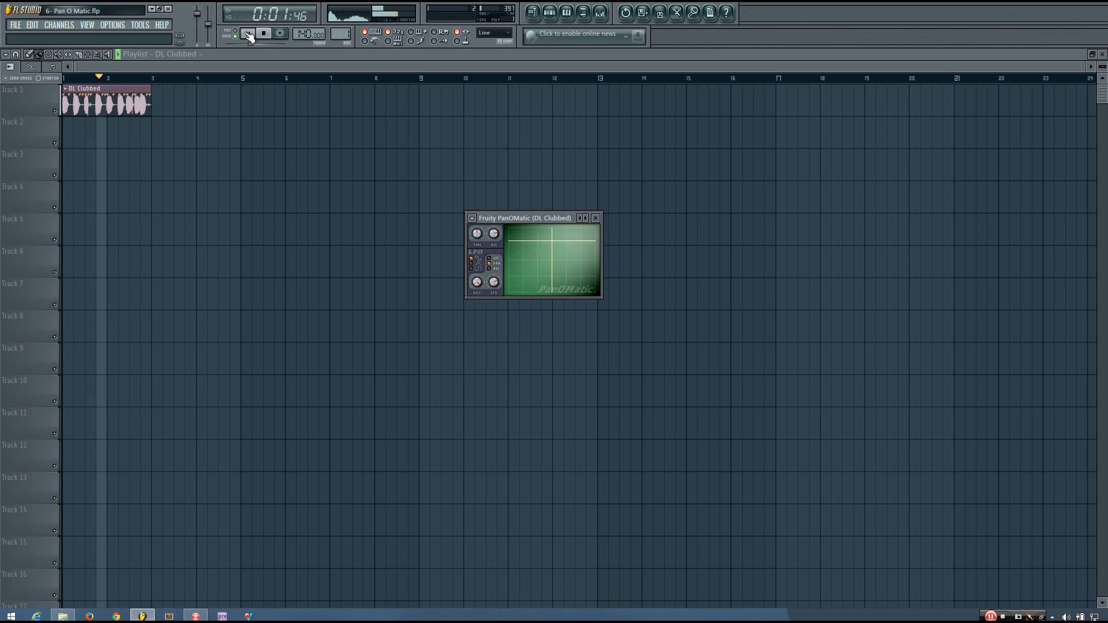
{"action": "left_click", "coordinate": [247, 33]}
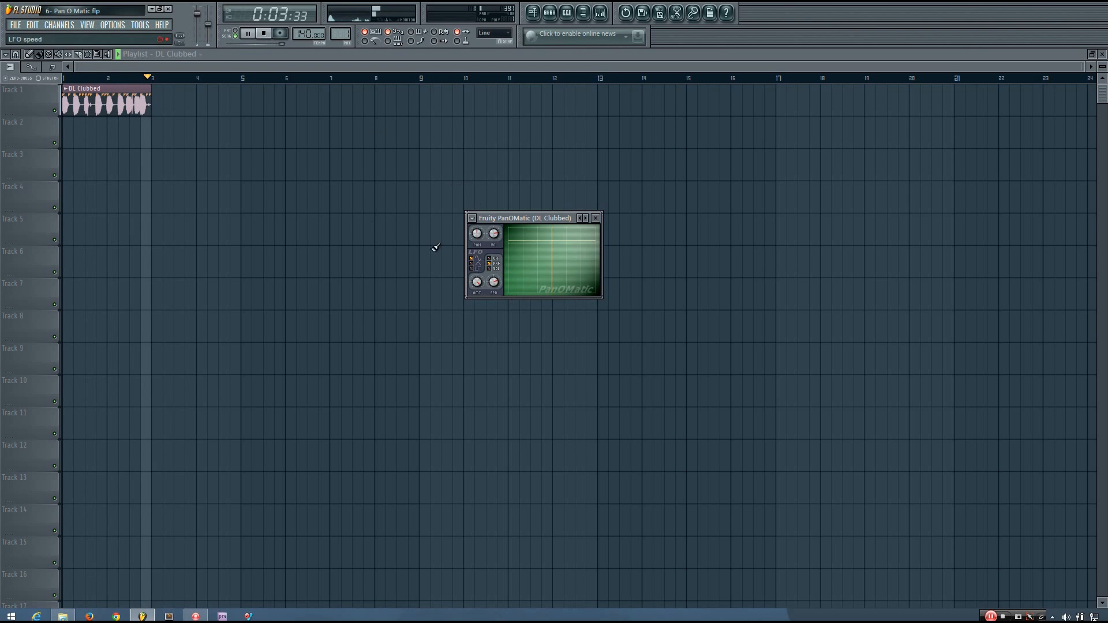
{"action": "left_click", "coordinate": [248, 33]}
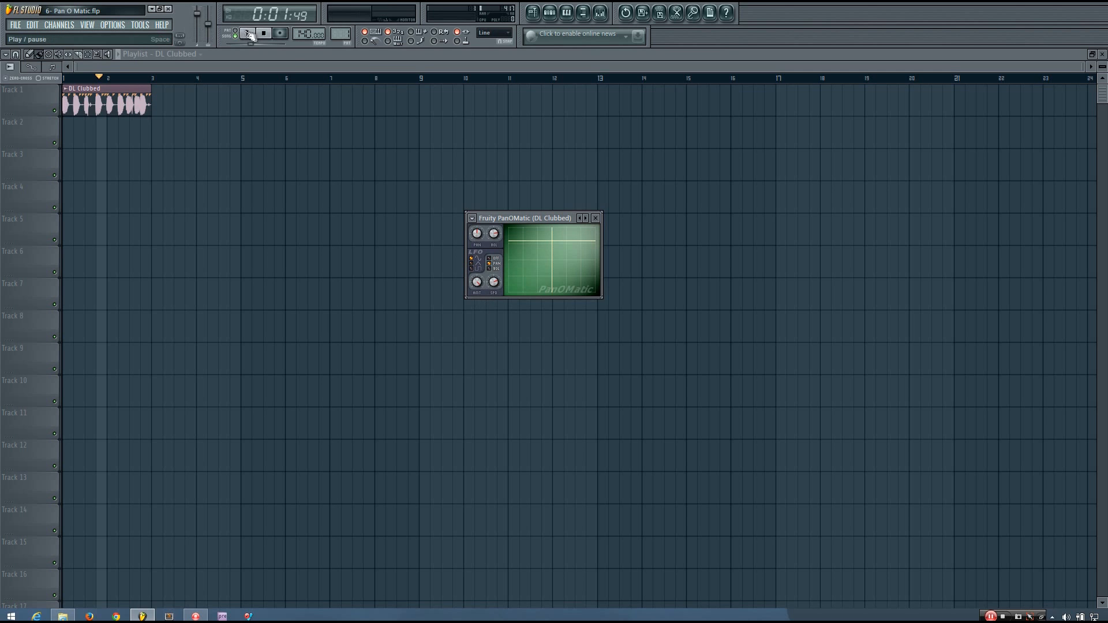
{"action": "left_click", "coordinate": [248, 33]}
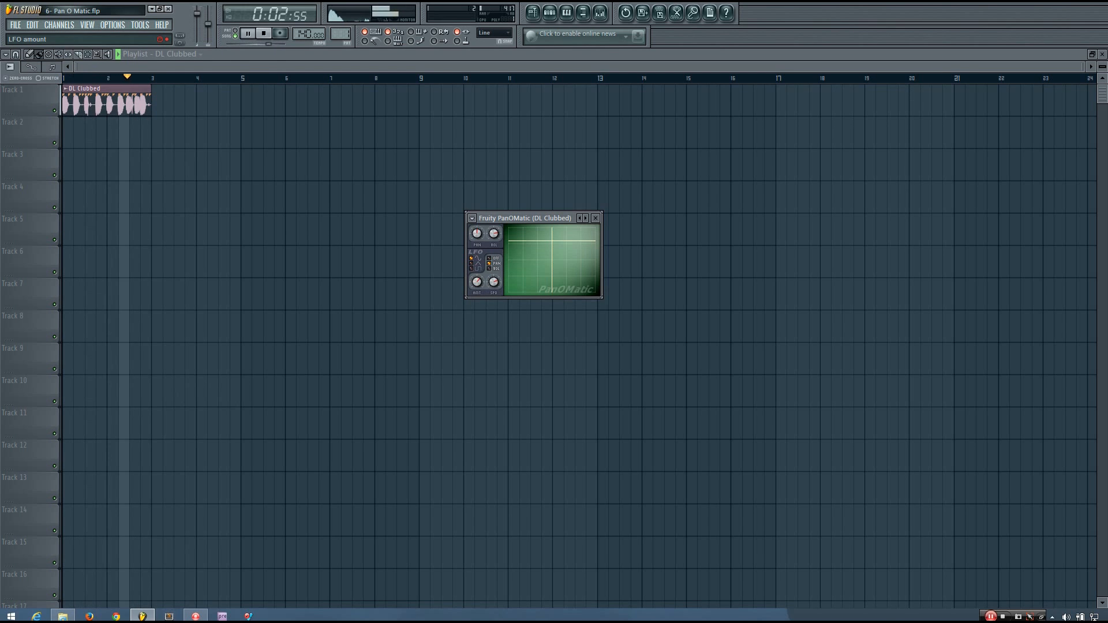
Pause and resume the loop around another LFO speed change, then stop at the start
{"action": "left_click", "coordinate": [247, 33]}
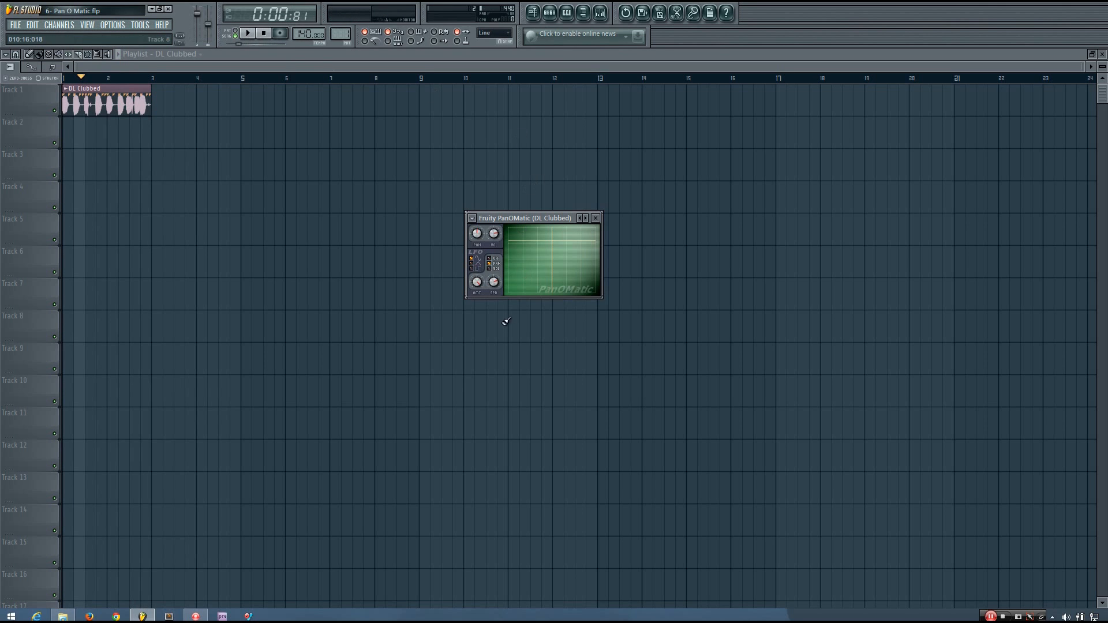
{"action": "mouse_move", "coordinate": [492, 281]}
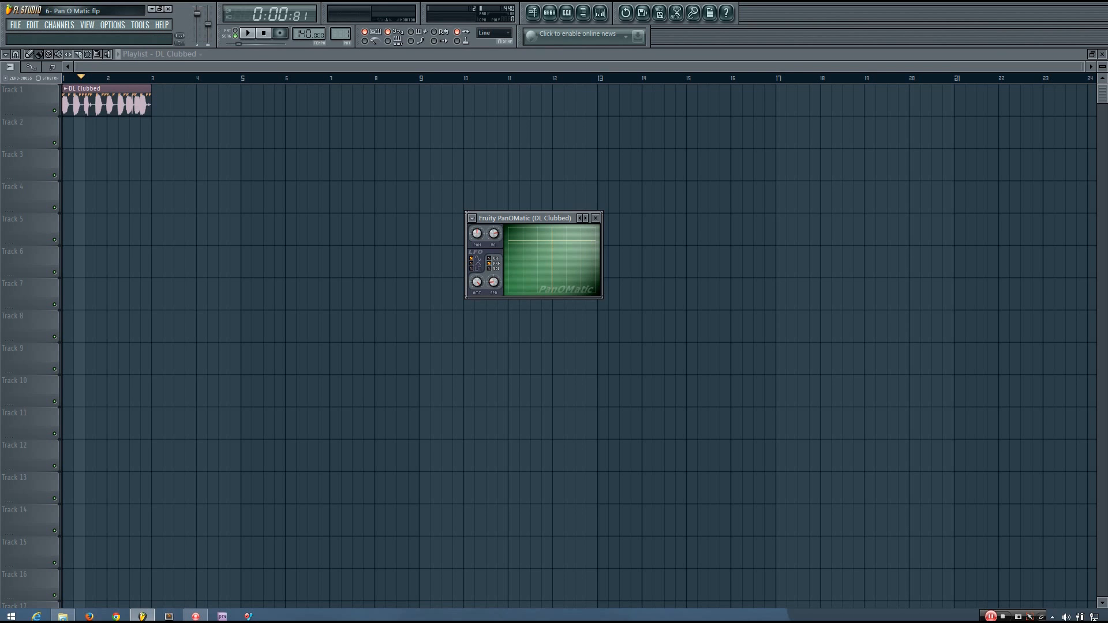
{"action": "left_click", "coordinate": [247, 32]}
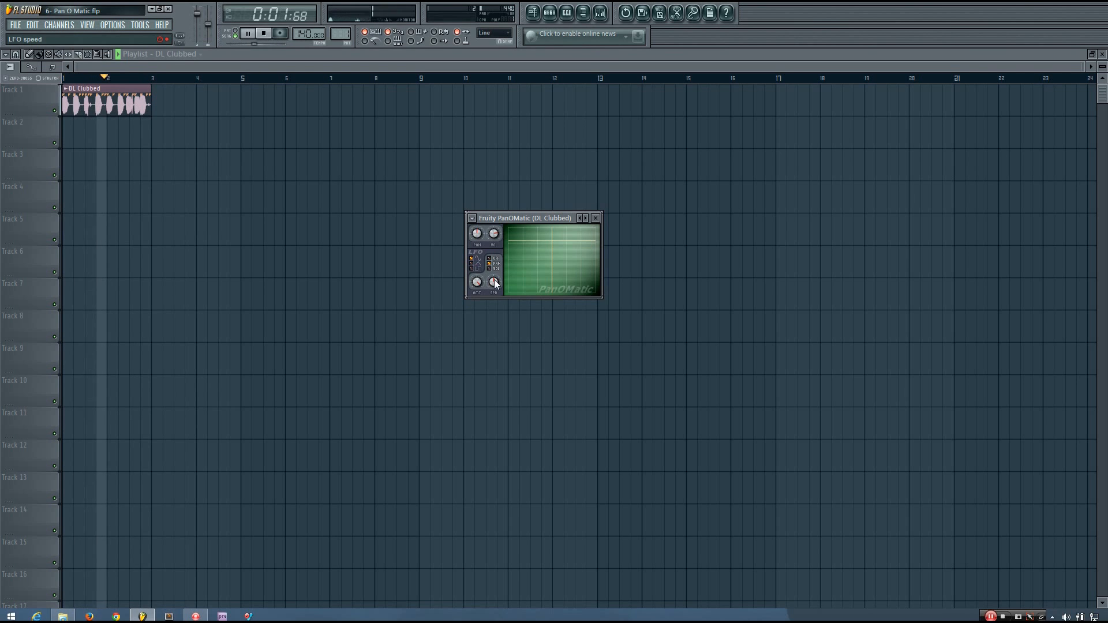
{"action": "left_click", "coordinate": [263, 34]}
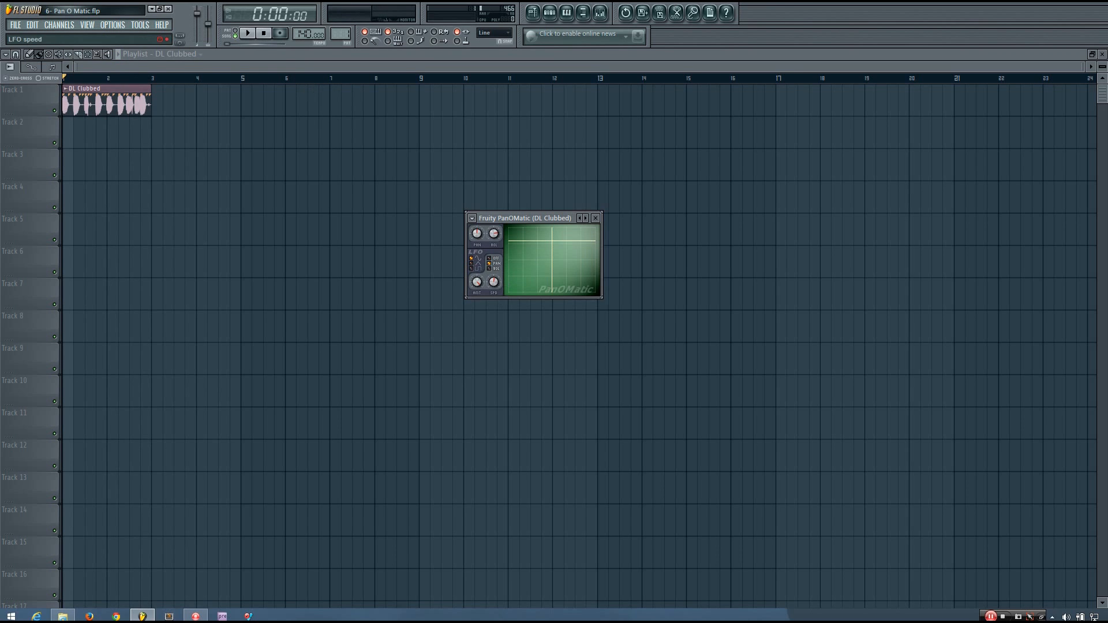
{"action": "mouse_move", "coordinate": [477, 281]}
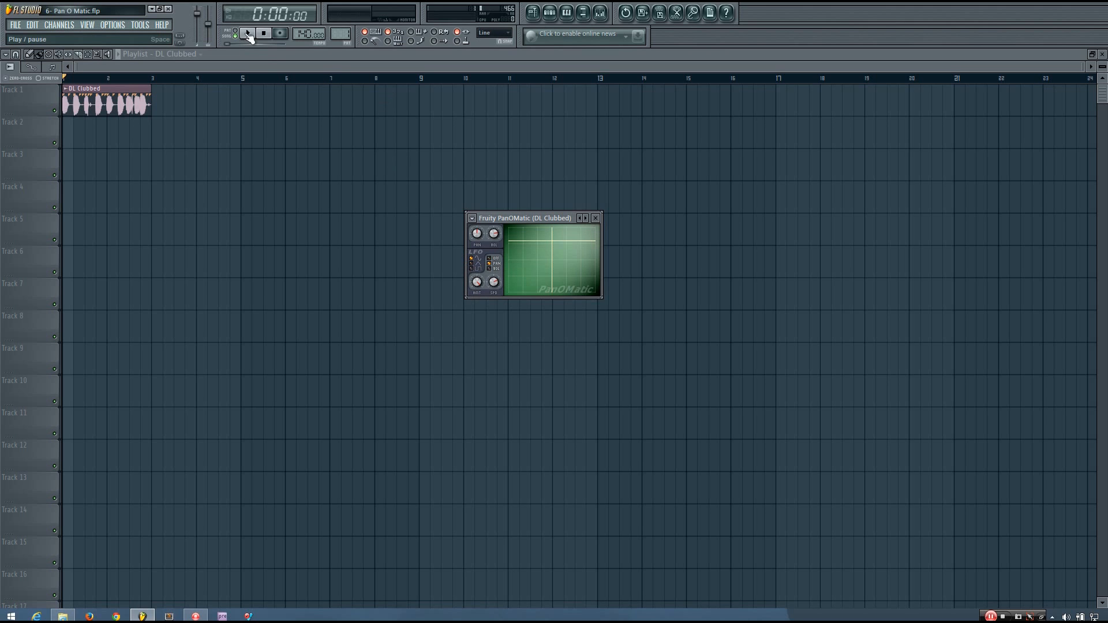
Play and restart the DL Clubbed loop to hear the latest LFO panning sweep
{"action": "left_click", "coordinate": [247, 33]}
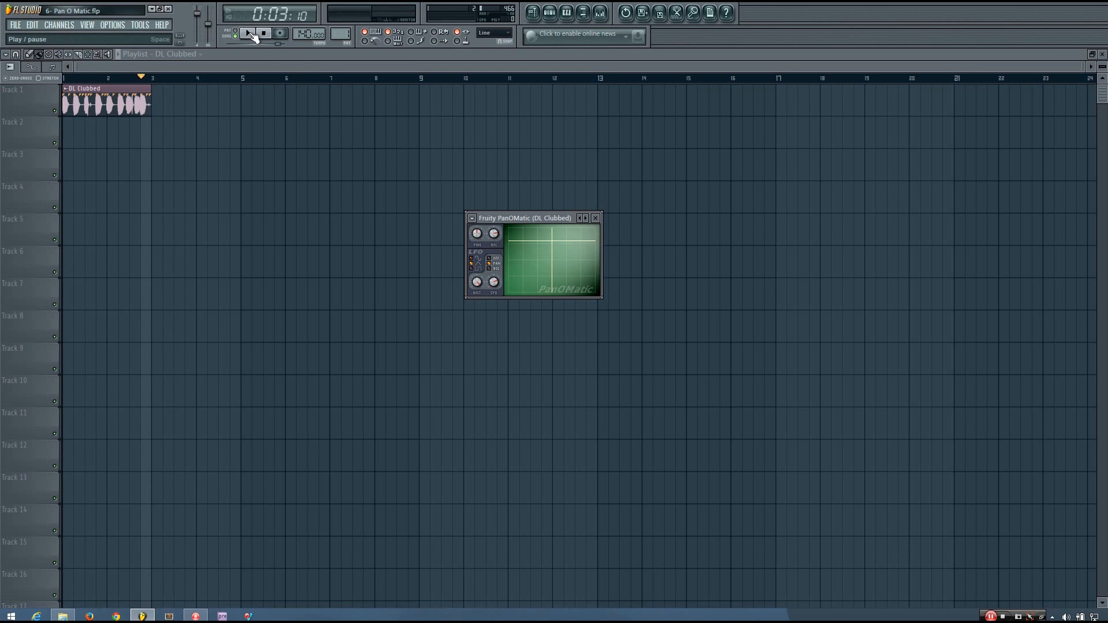
{"action": "left_click", "coordinate": [250, 33]}
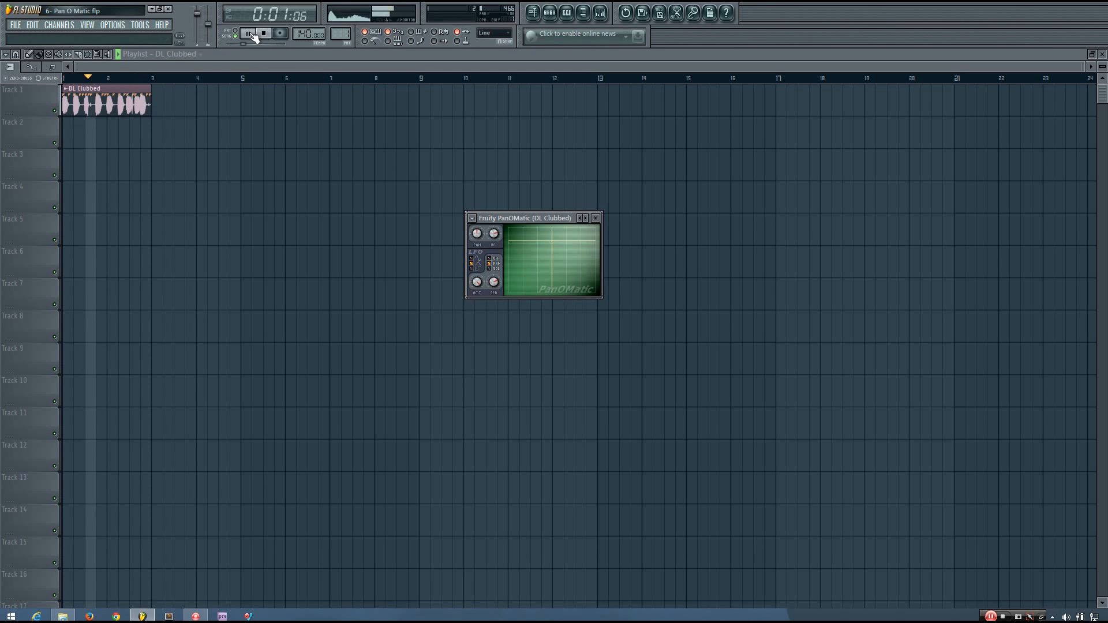
{"action": "left_click", "coordinate": [249, 33]}
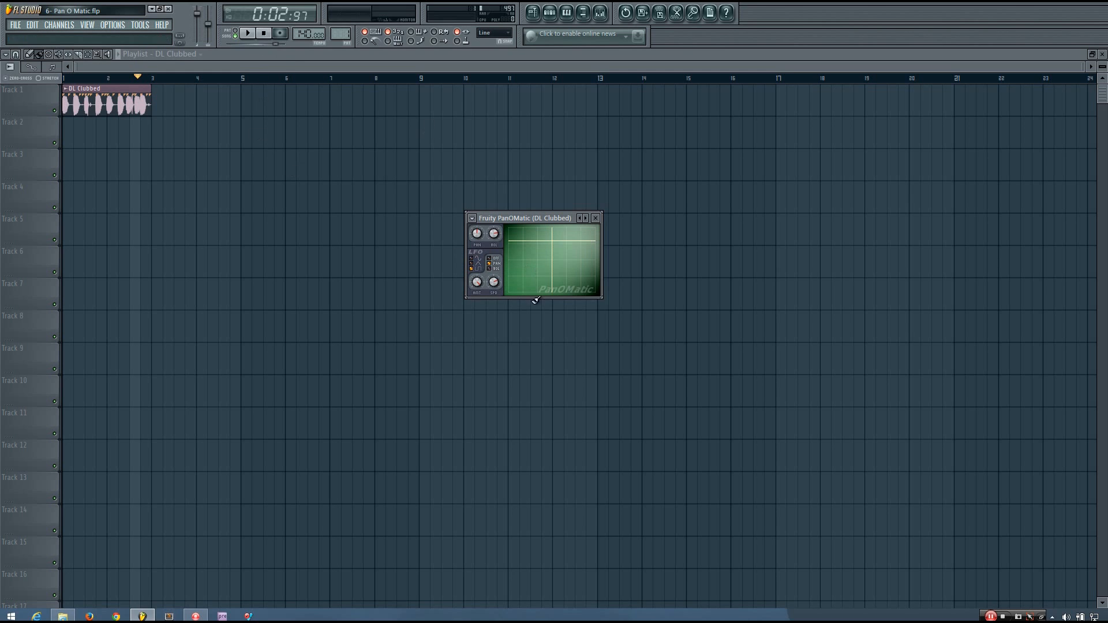
{"action": "left_click", "coordinate": [247, 34]}
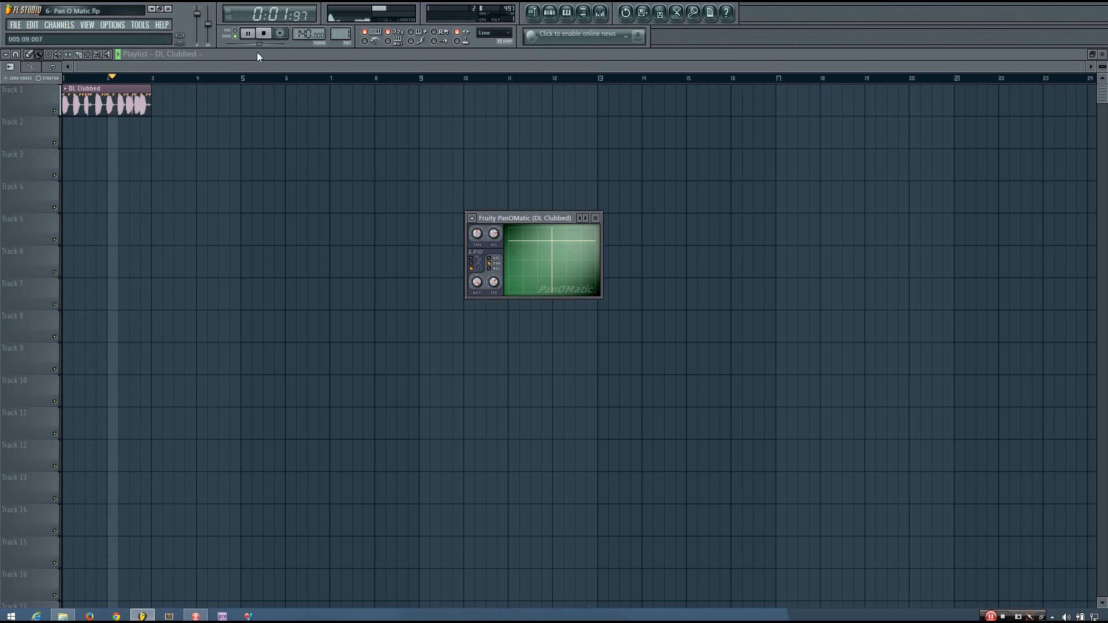
Stop playback and drag the PanOMatic window higher over the playlist
{"action": "left_click", "coordinate": [263, 33]}
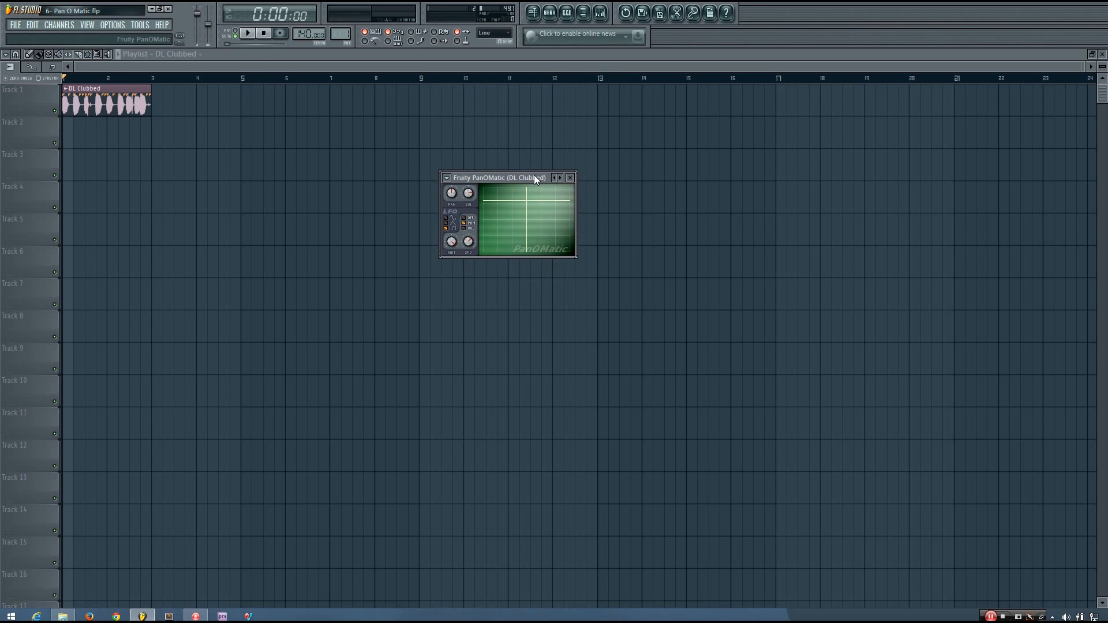
{"action": "left_click_drag", "start_coordinate": [499, 178], "coordinate": [504, 178]}
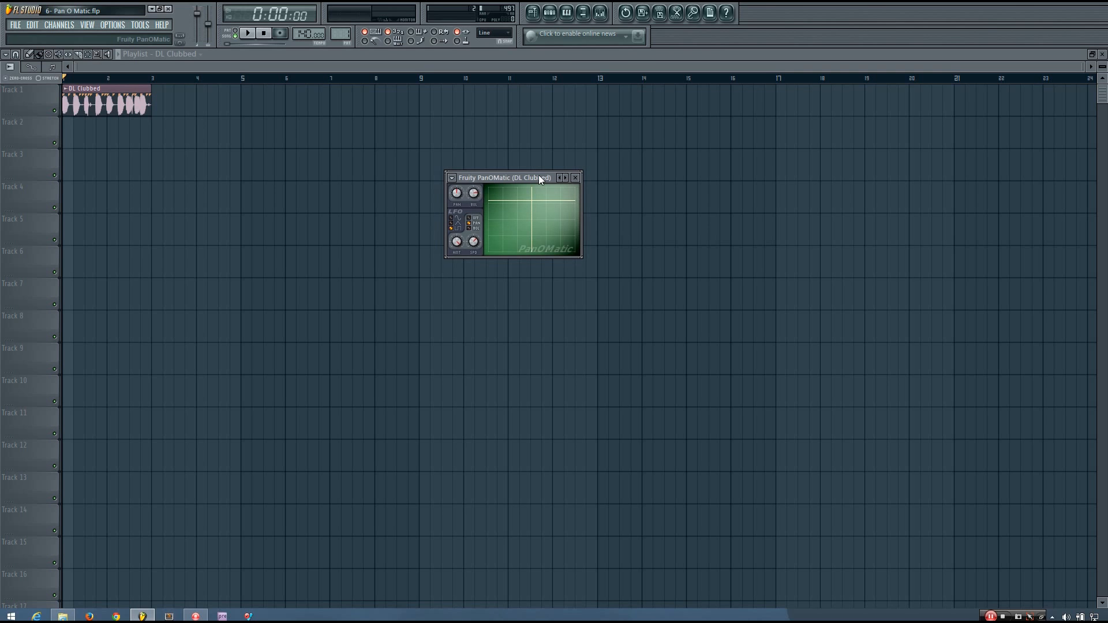